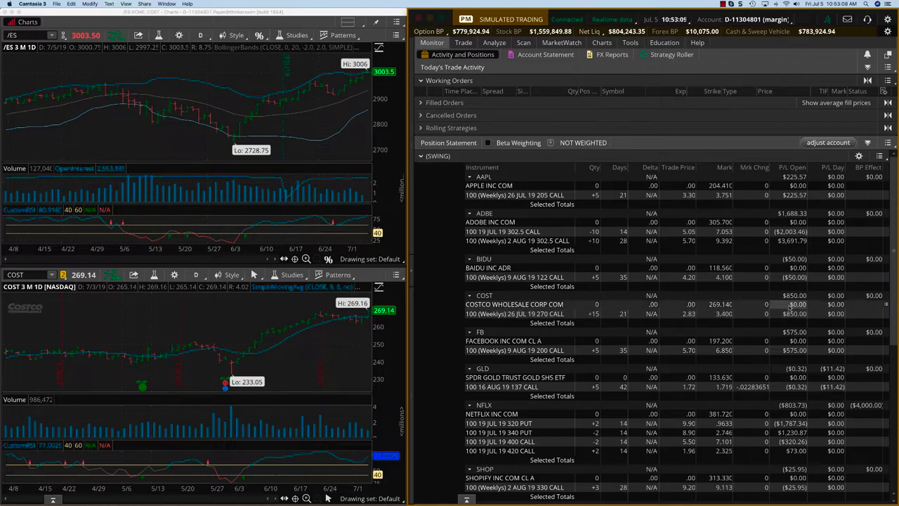
Step: Switch to the MarketWatch quotes list and load GS (206.04) into the linked lower chart
scroll(down, 3)
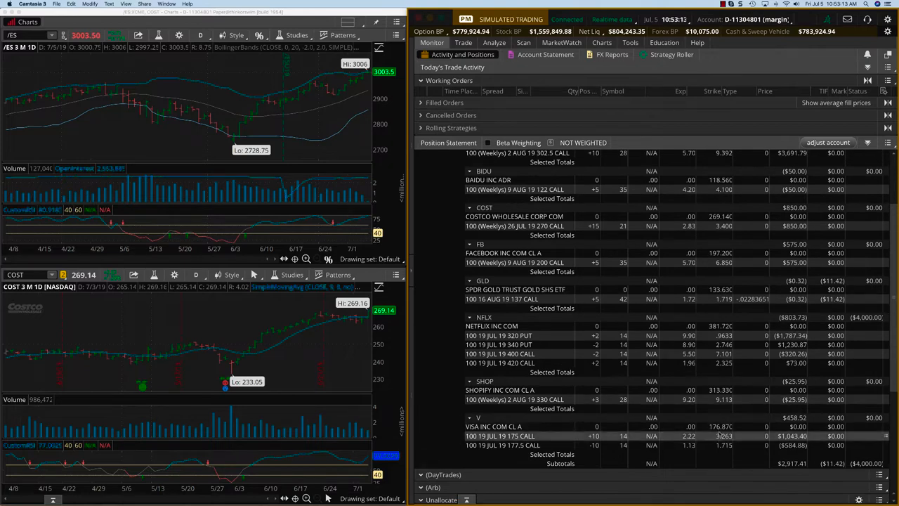
scroll(up, 3)
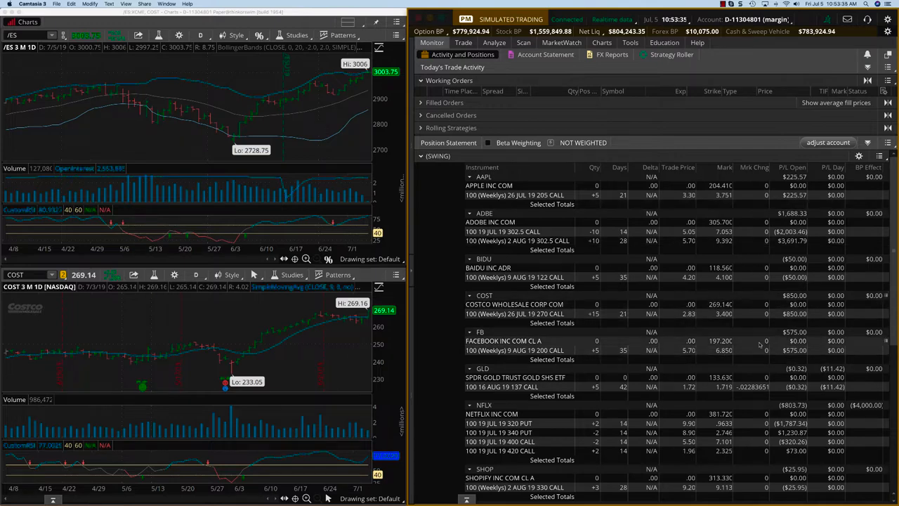
scroll(down, 3)
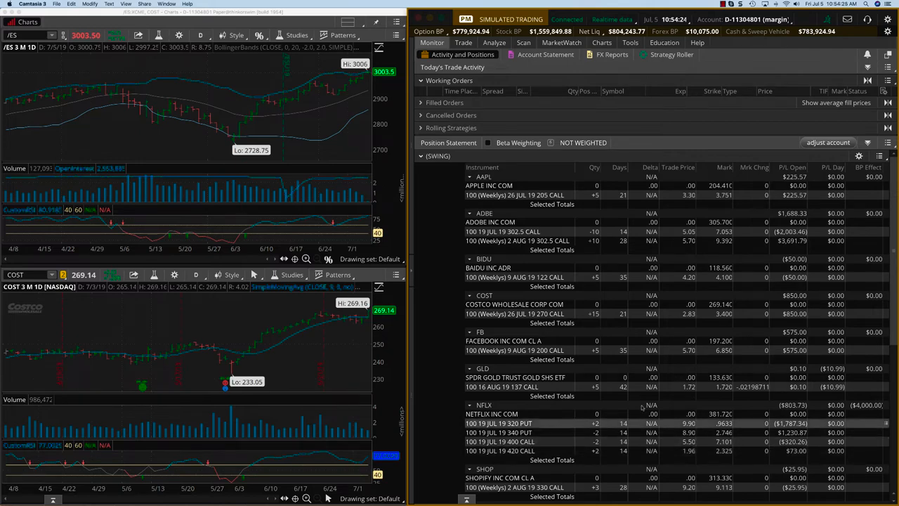
scroll(down, 3)
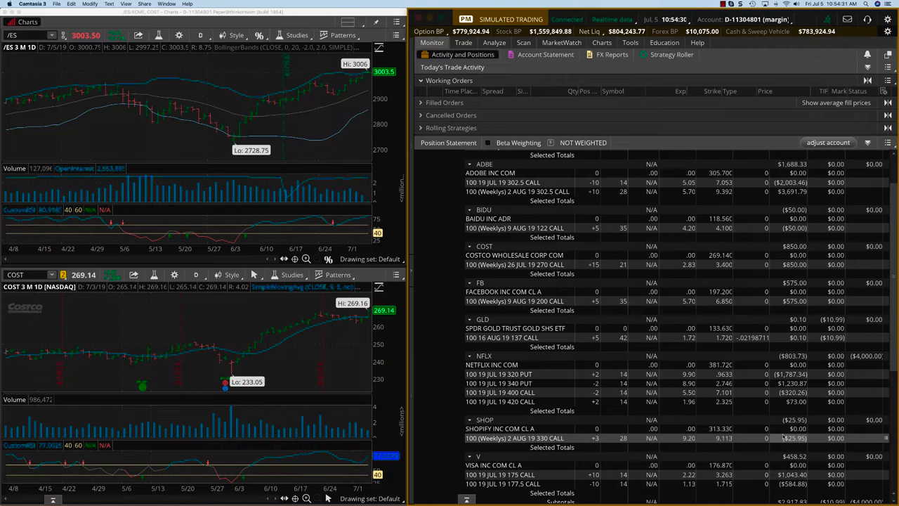
mouse_move(720, 450)
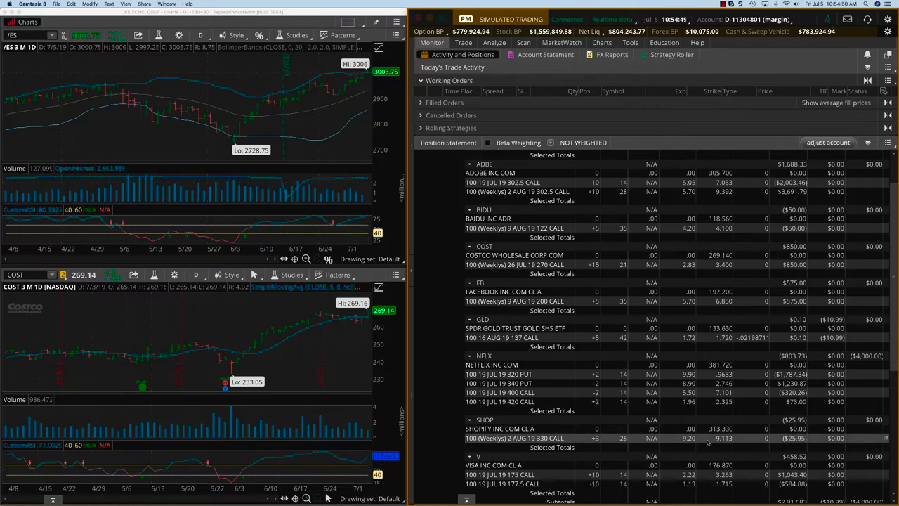
mouse_move(641, 143)
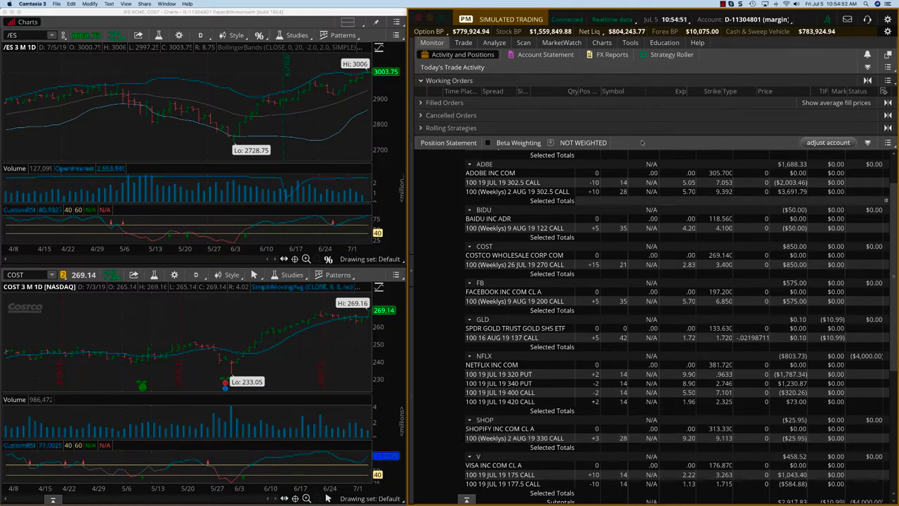
click(562, 42)
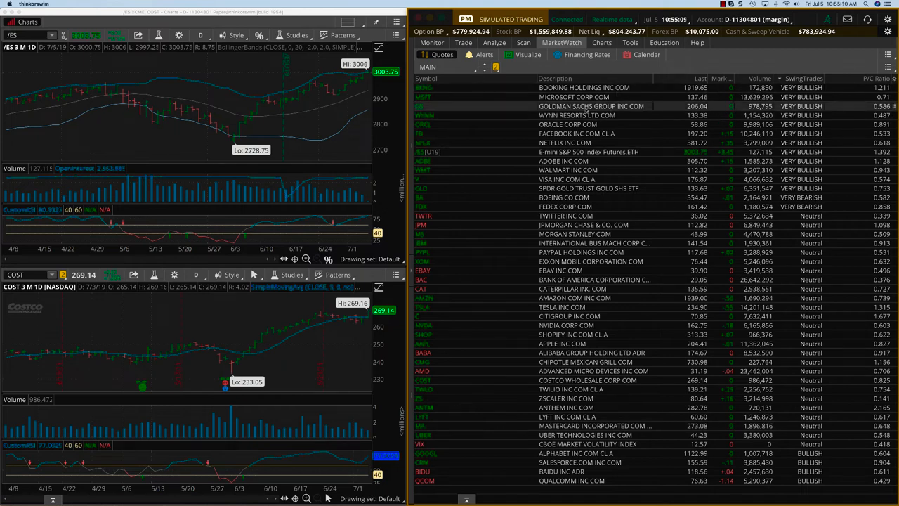
click(591, 107)
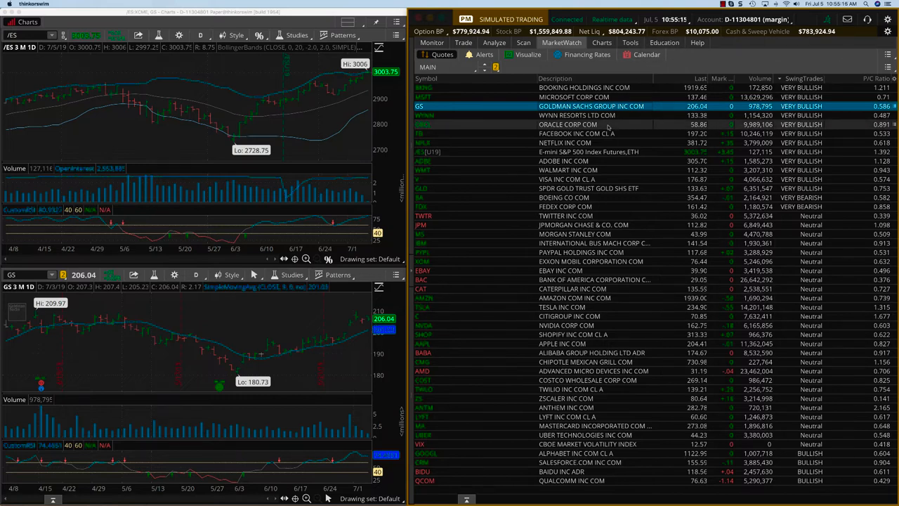
Step: Return to Monitor's position statement with NFLX (381.72) shown in the lower chart
click(565, 143)
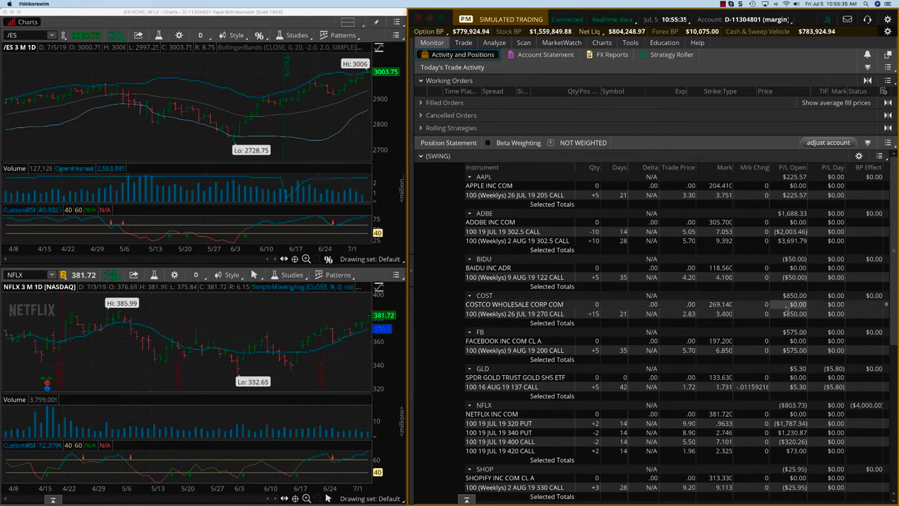
scroll(down, 3)
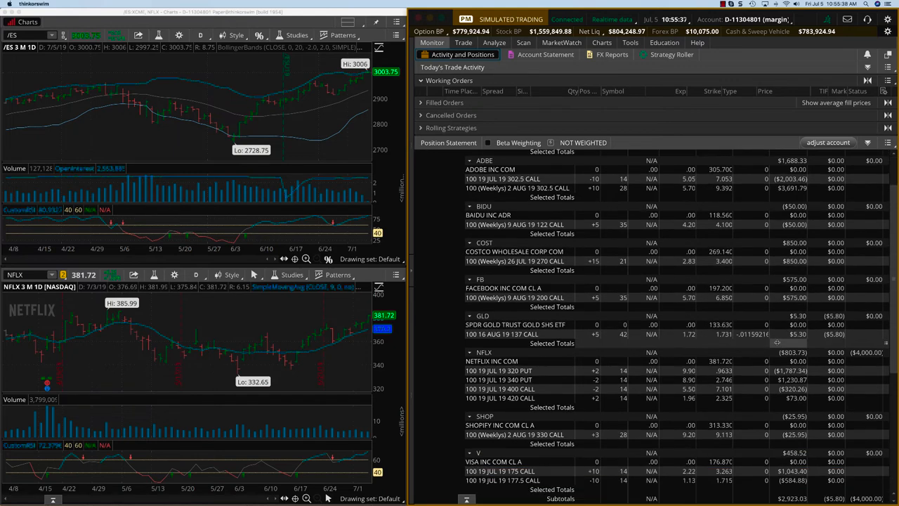
scroll(down, 3)
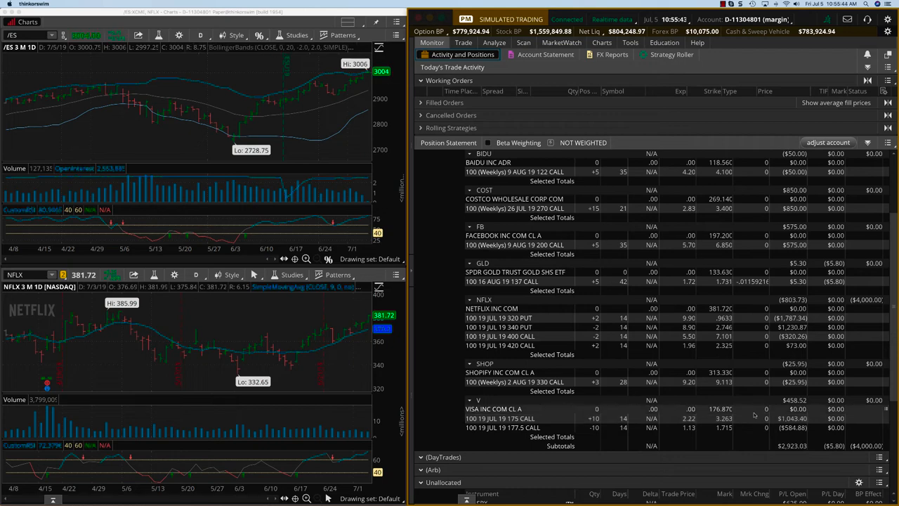
scroll(up, 3)
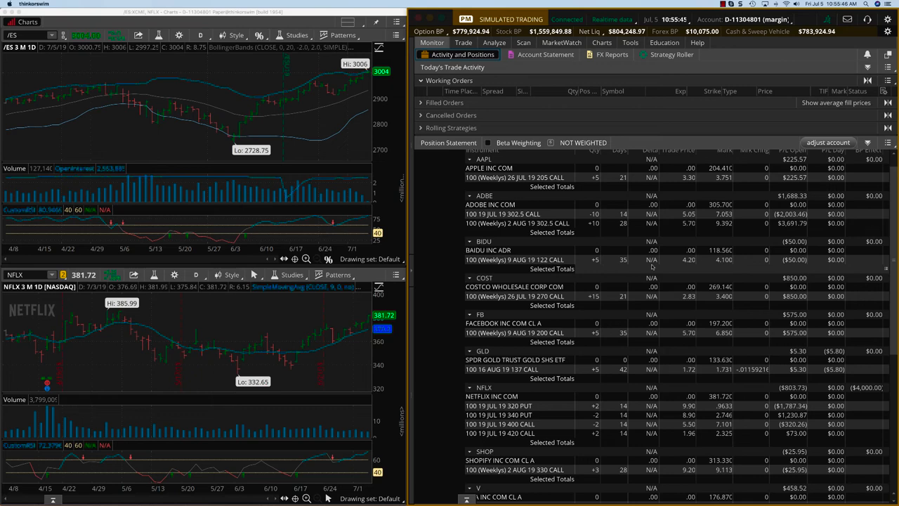